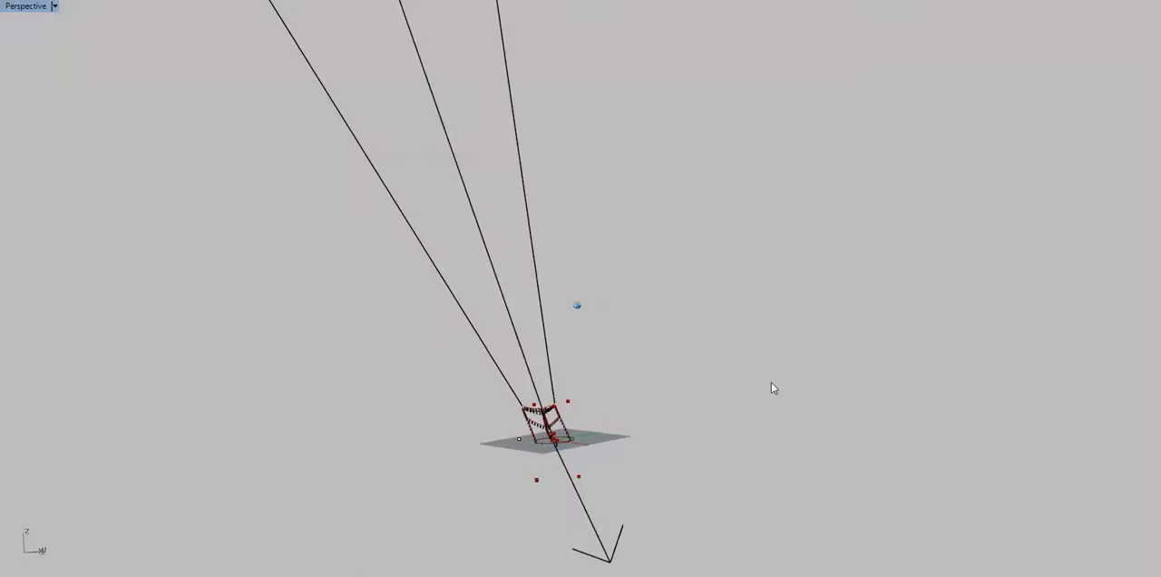
left_click_drag(774, 388, 343, 124)
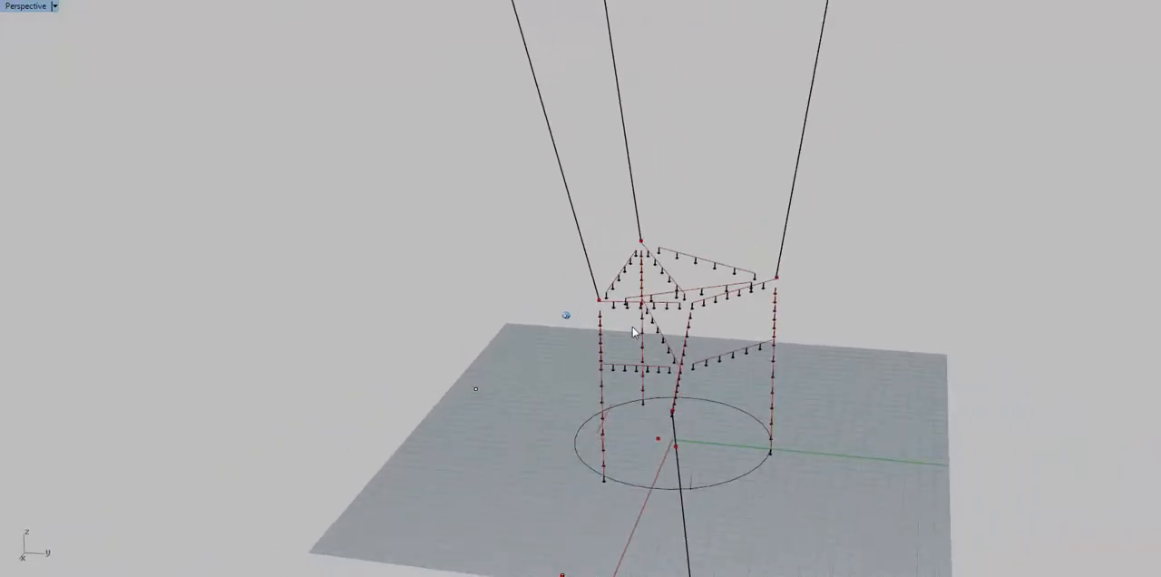
left_click_drag(635, 331, 726, 227)
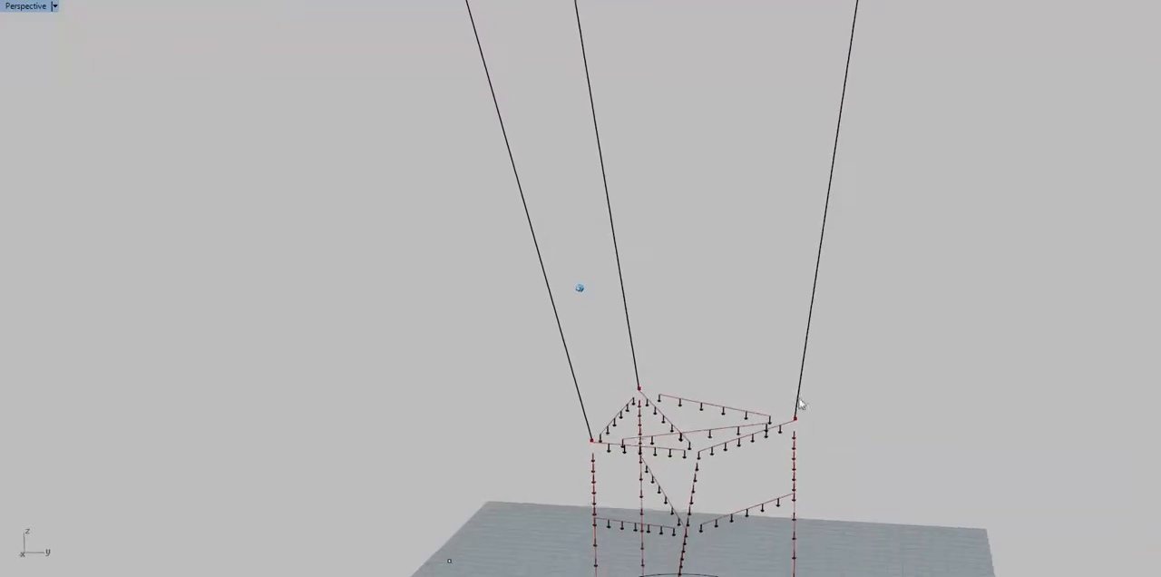
left_click_drag(800, 402, 579, 429)
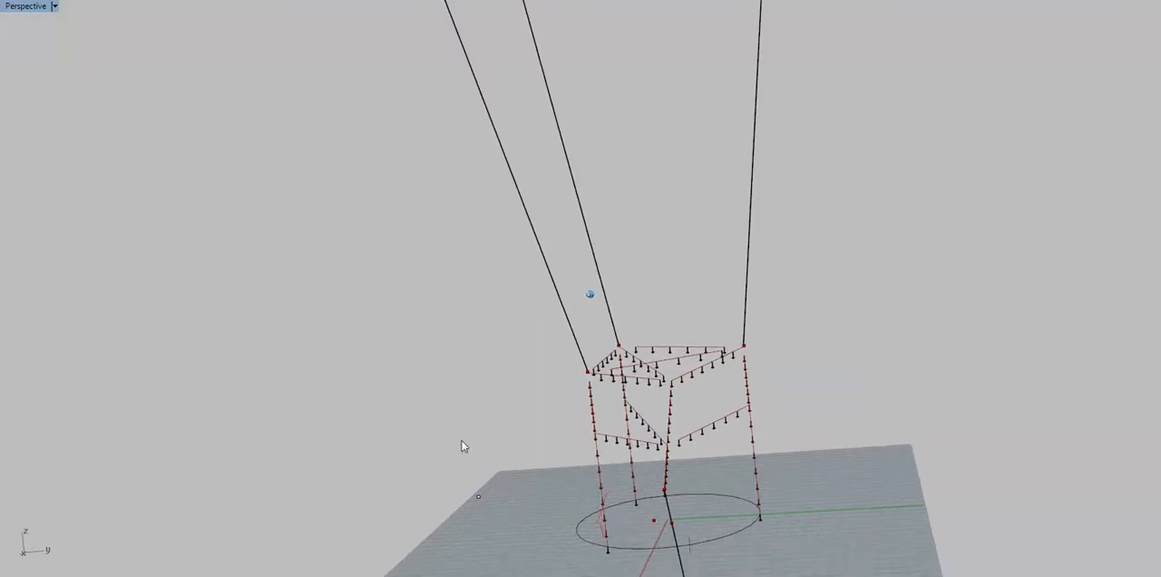
left_click_drag(463, 445, 775, 326)
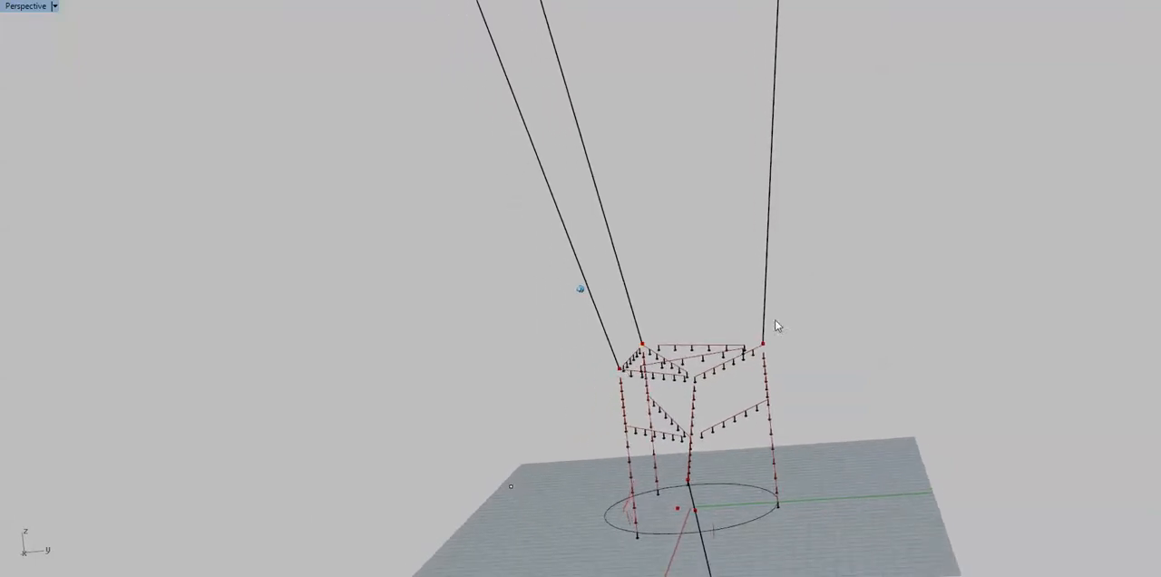
mouse_move(763, 263)
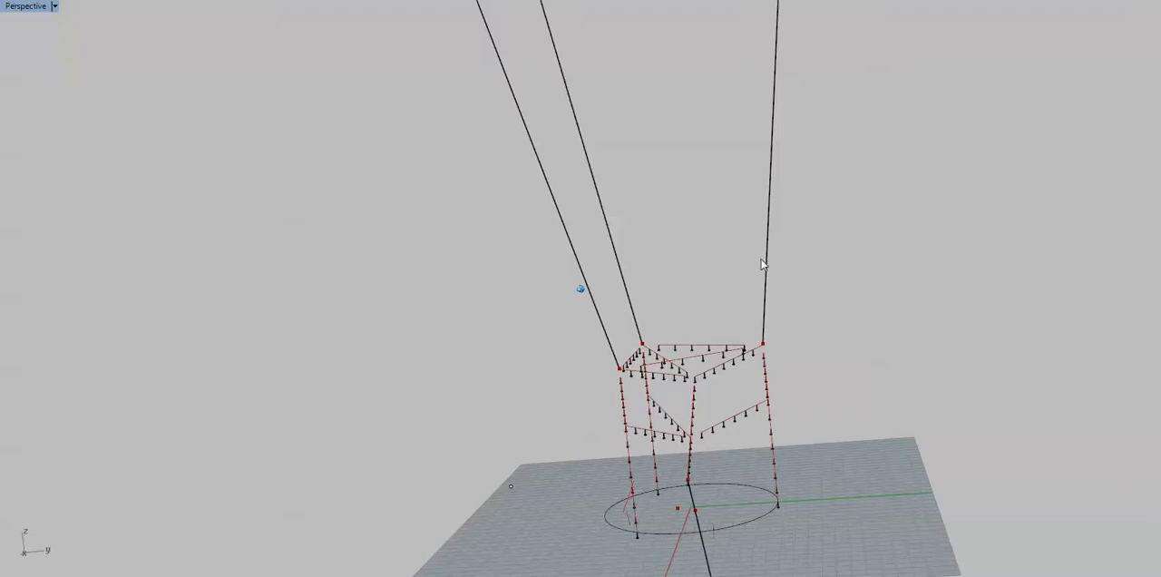